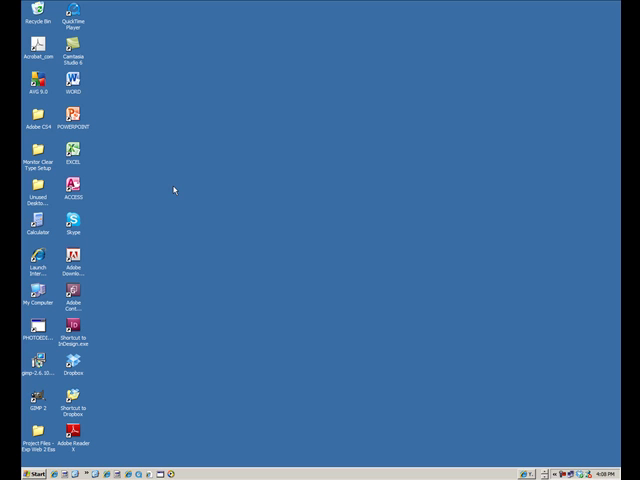
{"action": "mouse_move", "coordinate": [168, 197]}
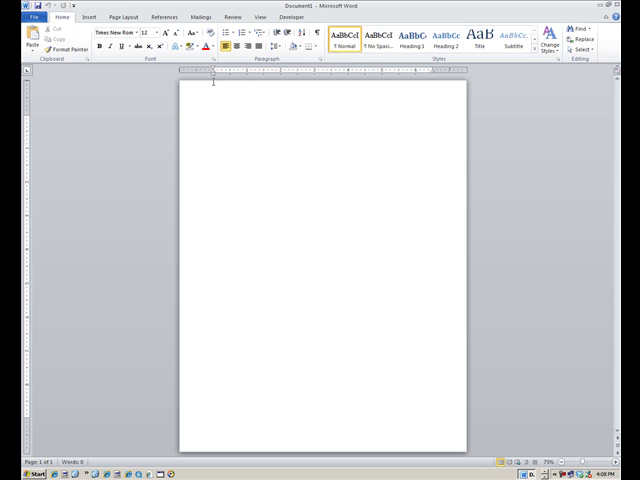
- Show the new blank document at 100% zoom
{"action": "left_click", "coordinate": [259, 17]}
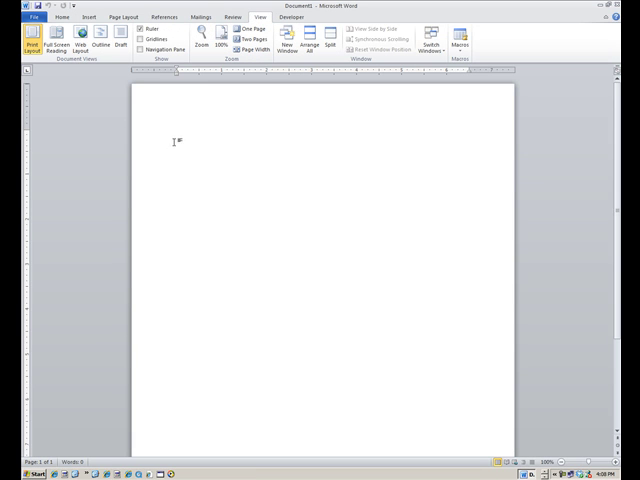
{"action": "mouse_move", "coordinate": [205, 148]}
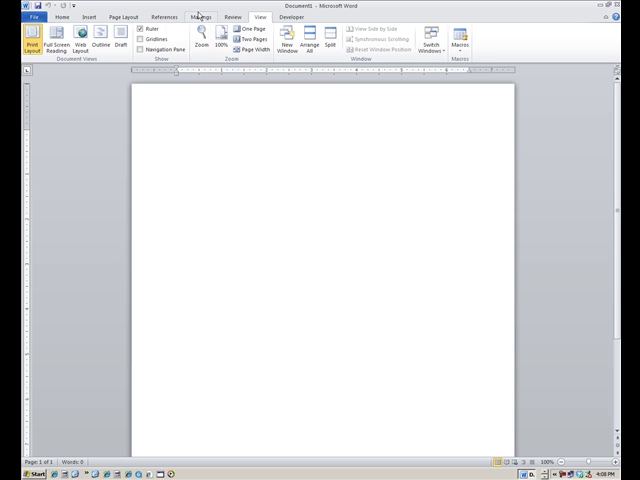
- Launch the Step by Step Mail Merge Wizard from the Mailings tab
{"action": "left_click", "coordinate": [201, 16]}
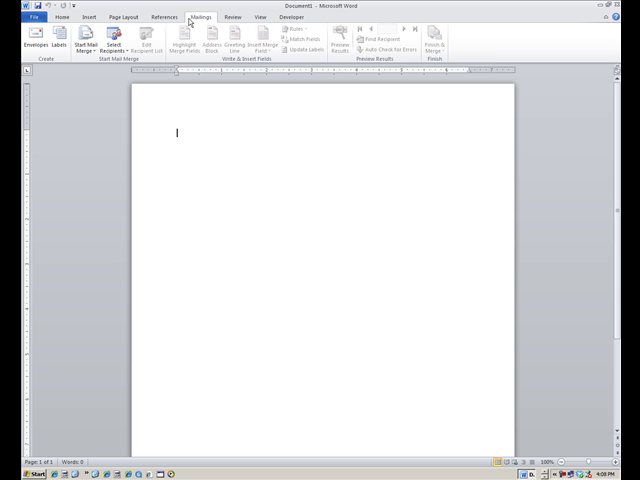
{"action": "left_click", "coordinate": [88, 45]}
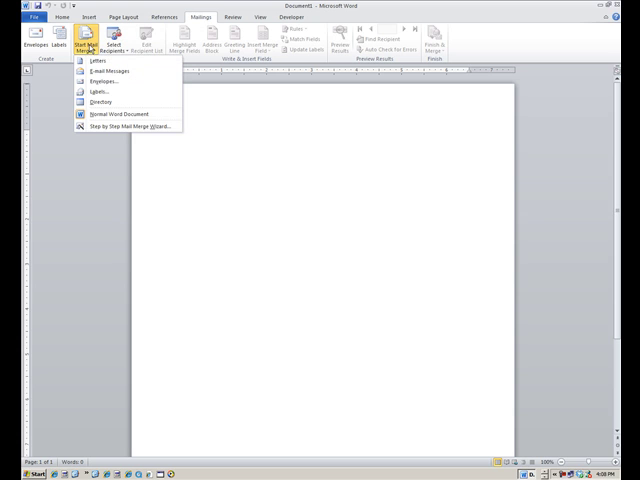
{"action": "mouse_move", "coordinate": [125, 126]}
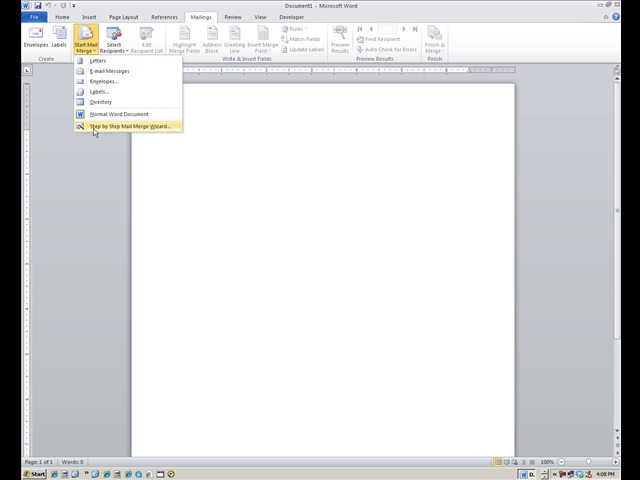
{"action": "mouse_move", "coordinate": [95, 127]}
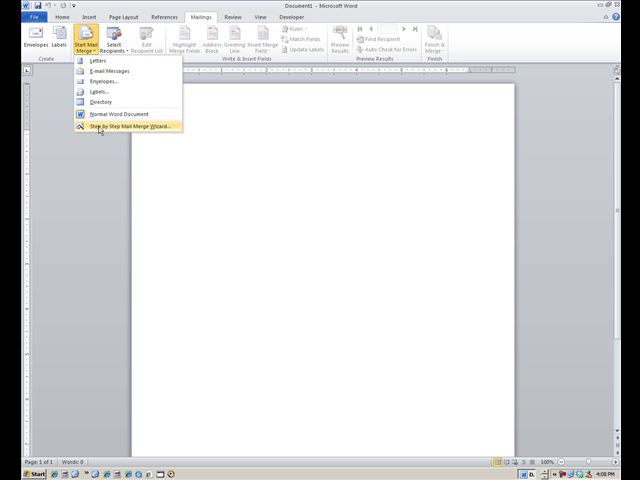
{"action": "left_click", "coordinate": [122, 127]}
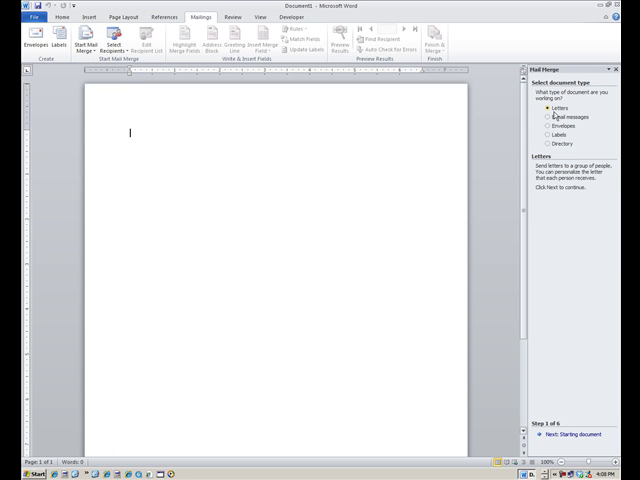
{"action": "mouse_move", "coordinate": [583, 101]}
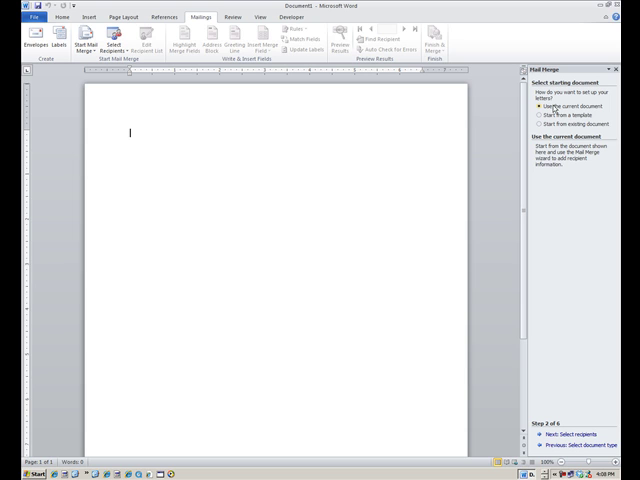
{"action": "mouse_move", "coordinate": [562, 397]}
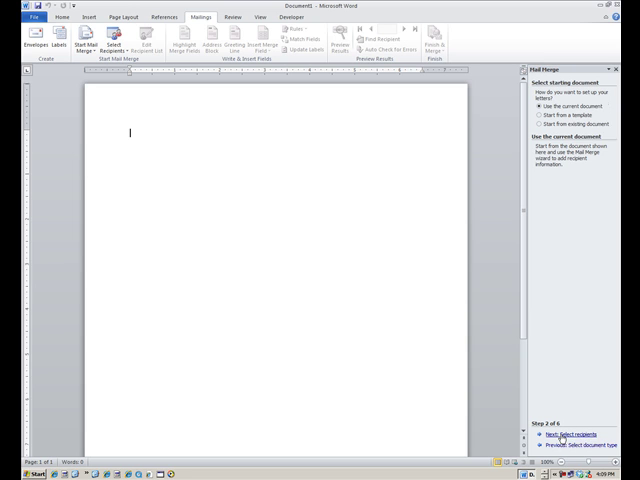
- Advance the wizard to recipient selection with Use an existing list chosen
{"action": "left_click", "coordinate": [565, 433]}
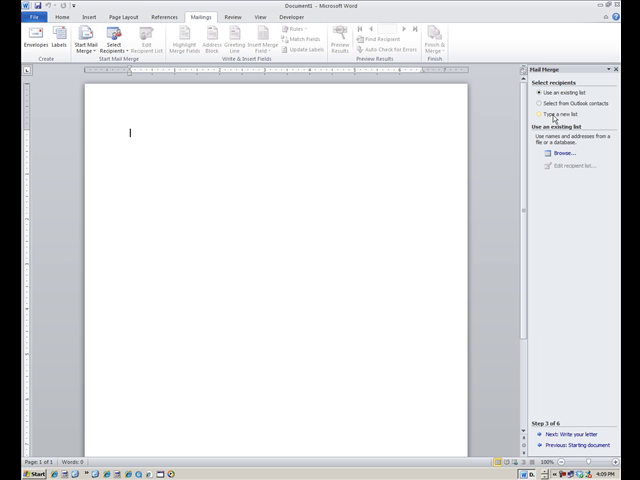
{"action": "left_click", "coordinate": [540, 93]}
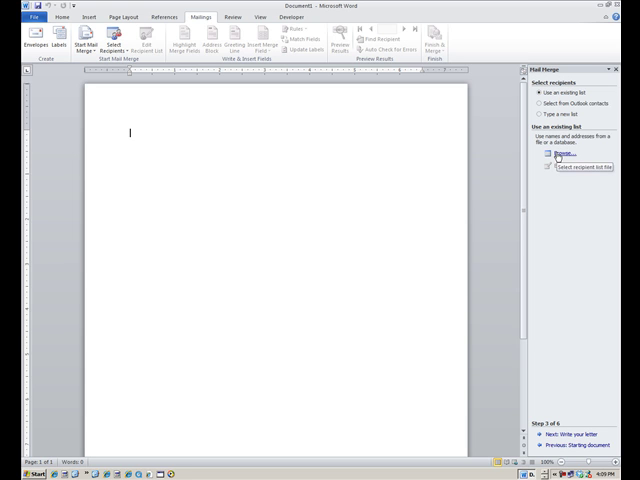
- Browse to the CIS 240 folder and choose MountainAnimalHospital.mdb's outstanding balance table
{"action": "left_click", "coordinate": [562, 154]}
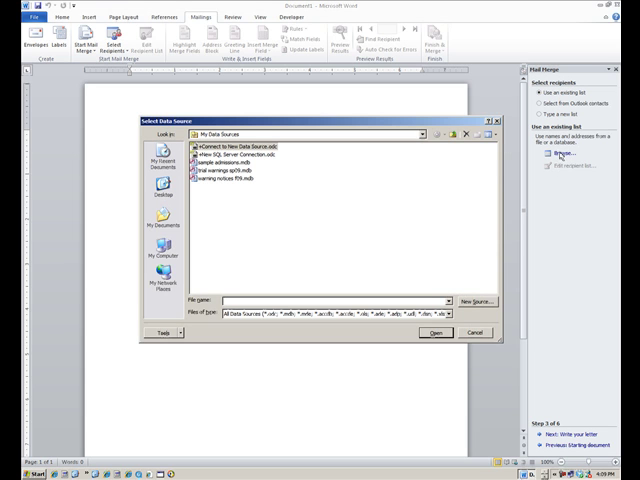
{"action": "left_click", "coordinate": [160, 230]}
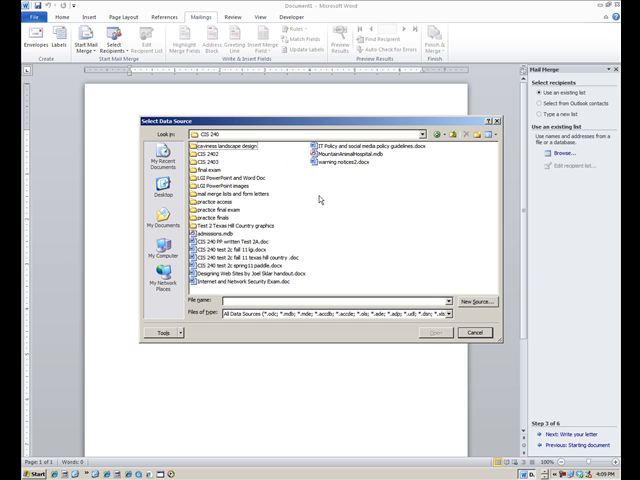
{"action": "mouse_move", "coordinate": [318, 199]}
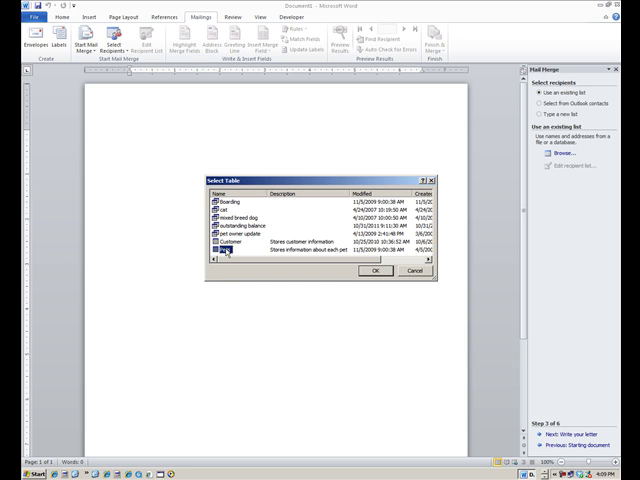
{"action": "left_click", "coordinate": [227, 256]}
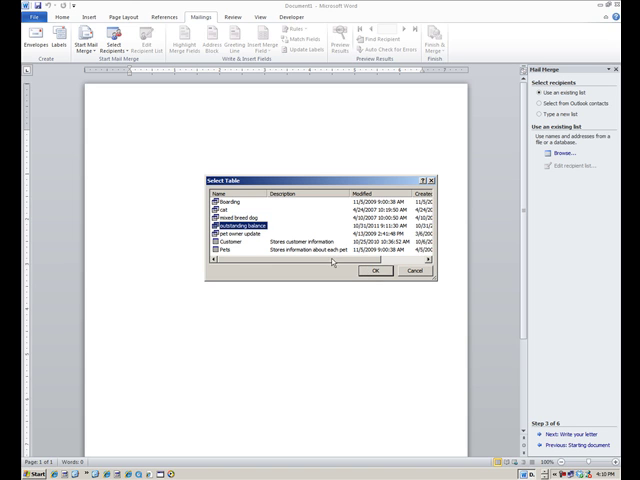
- Confirm the outstanding balance table and scroll across the recipient columns
{"action": "left_click", "coordinate": [375, 270]}
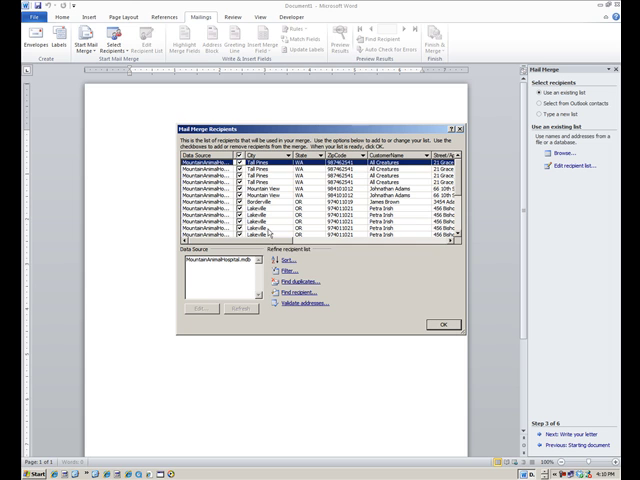
{"action": "mouse_move", "coordinate": [272, 230]}
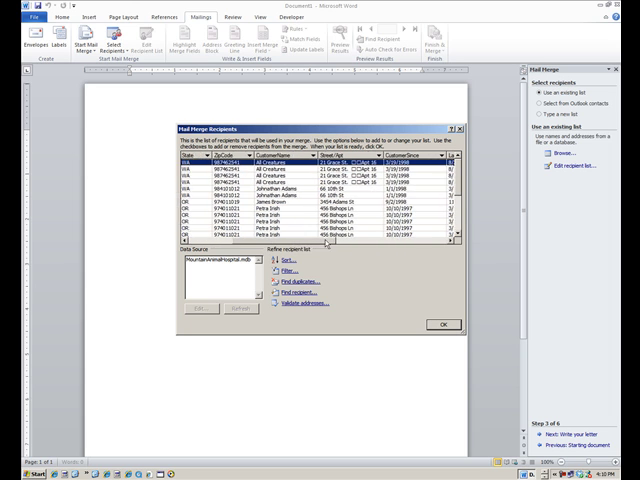
{"action": "scroll", "scroll_direction": "right", "scroll_amount": 3}
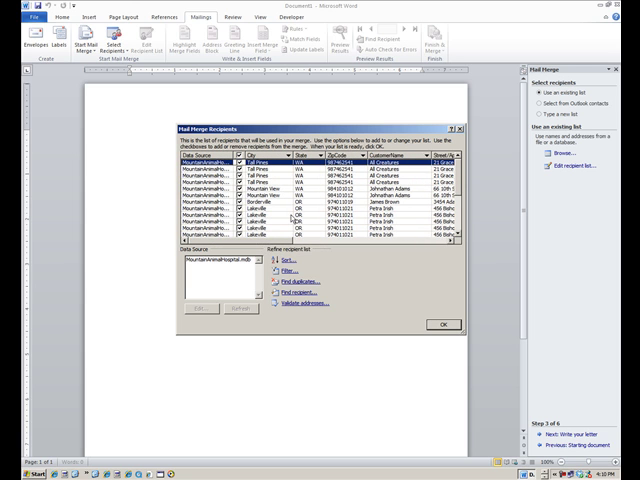
{"action": "mouse_move", "coordinate": [291, 217]}
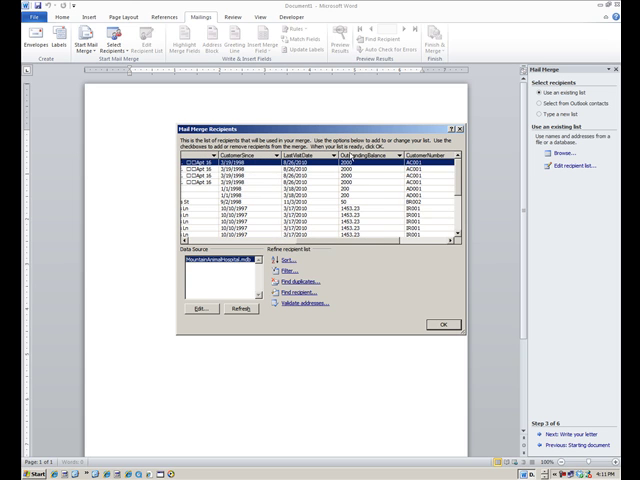
{"action": "mouse_move", "coordinate": [348, 205]}
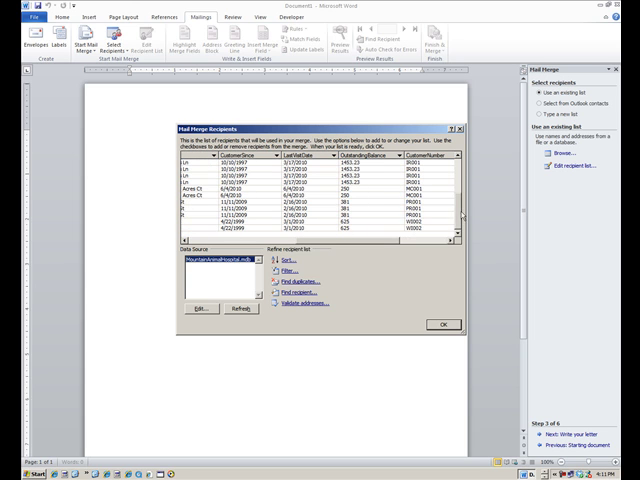
{"action": "mouse_move", "coordinate": [352, 188]}
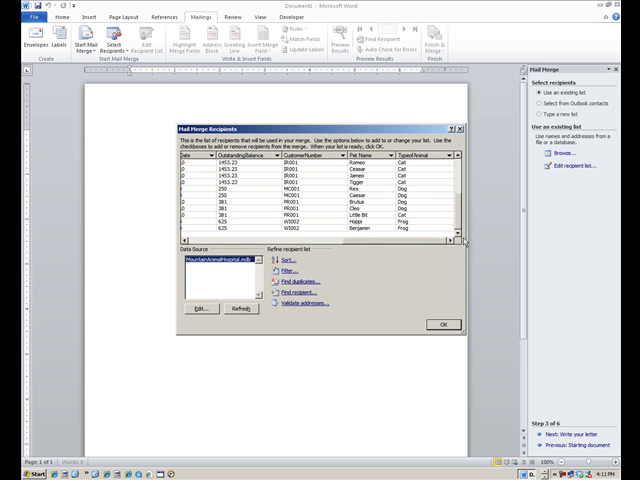
- Accept the recipient list and insert the long-format date February 24, 2012
{"action": "left_click", "coordinate": [442, 324]}
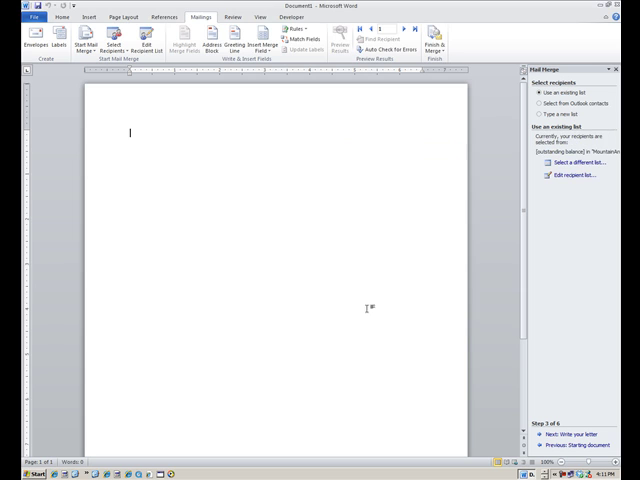
{"action": "mouse_move", "coordinate": [270, 165]}
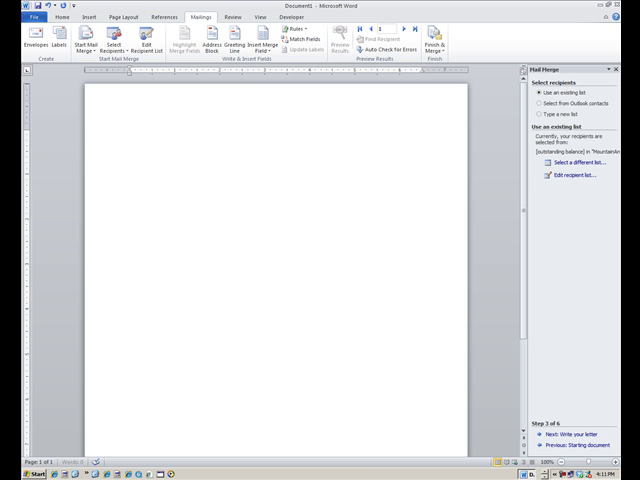
{"action": "left_click", "coordinate": [89, 17]}
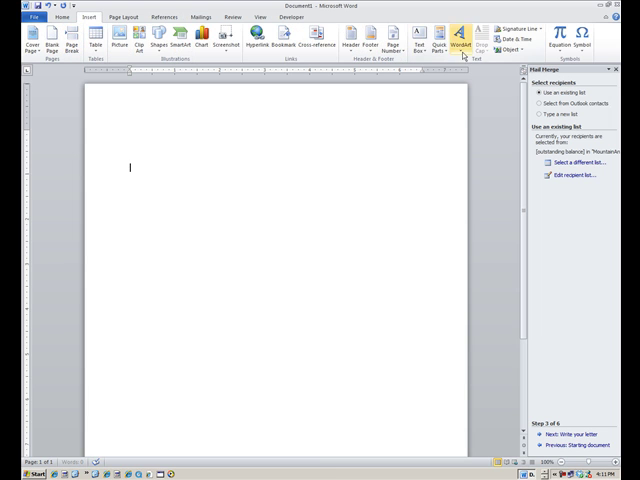
{"action": "left_click", "coordinate": [516, 36]}
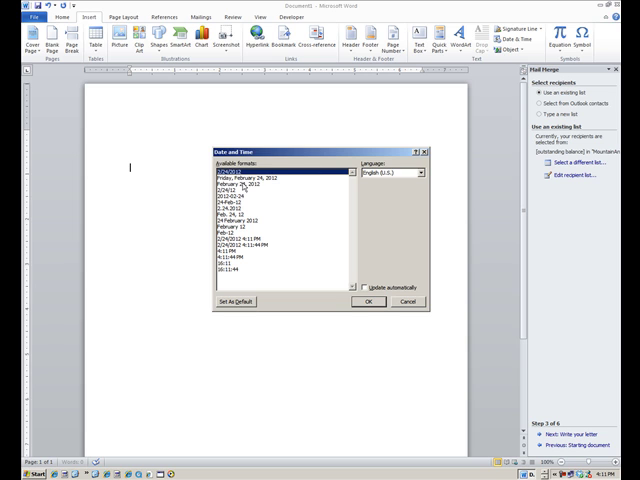
{"action": "left_click", "coordinate": [368, 301]}
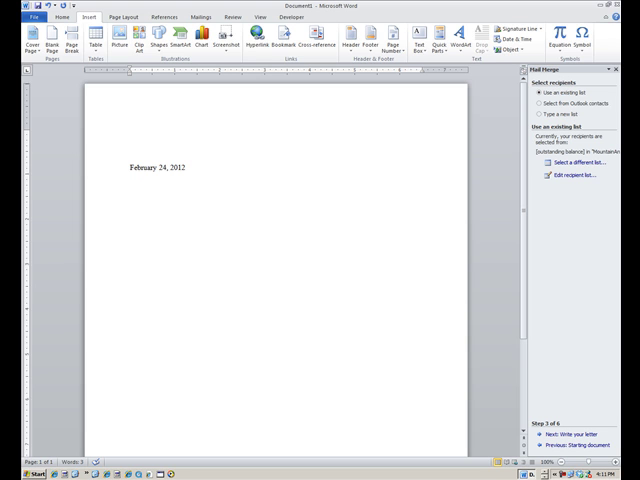
{"action": "mouse_move", "coordinate": [272, 154]}
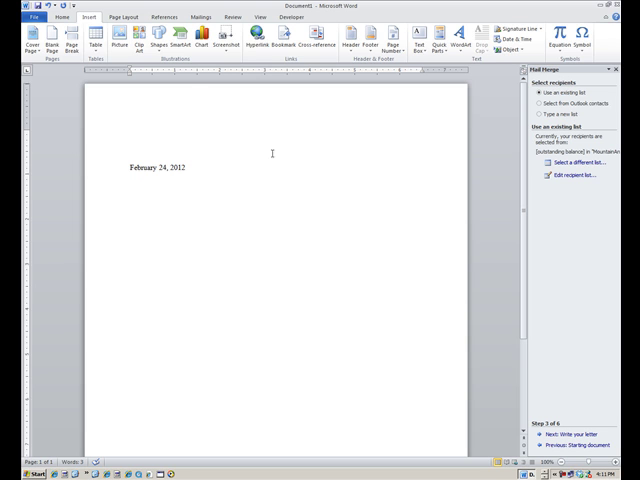
- Insert CustomerName, StreetApt, City, State and ZipCode merge fields as the address lines
{"action": "left_click", "coordinate": [203, 16]}
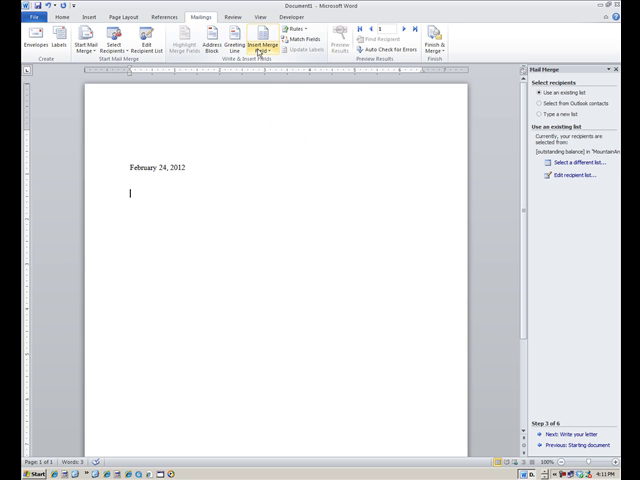
{"action": "left_click", "coordinate": [270, 42]}
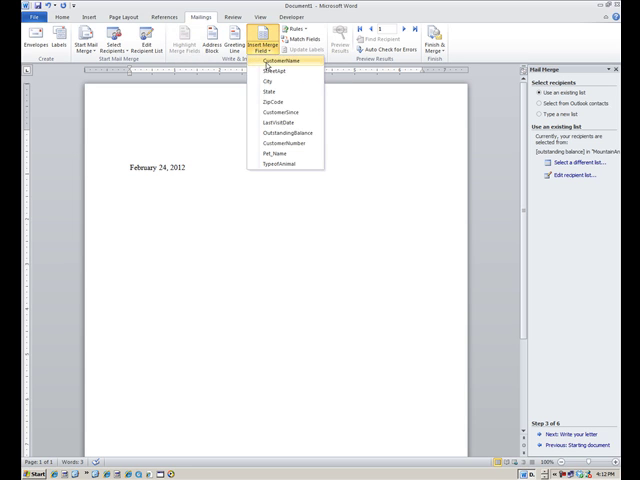
{"action": "mouse_move", "coordinate": [275, 147]}
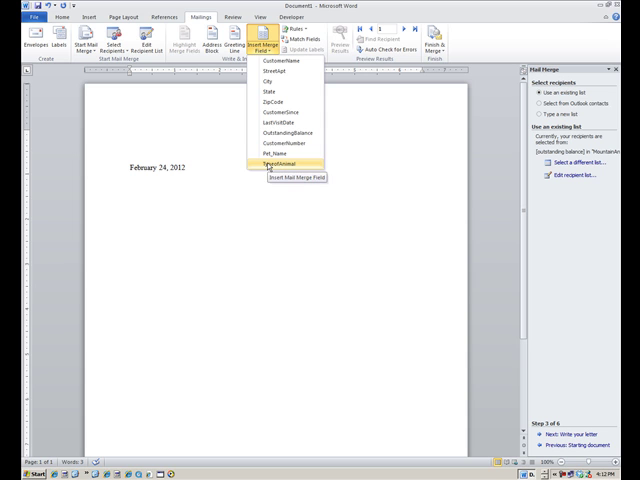
{"action": "mouse_move", "coordinate": [287, 62]}
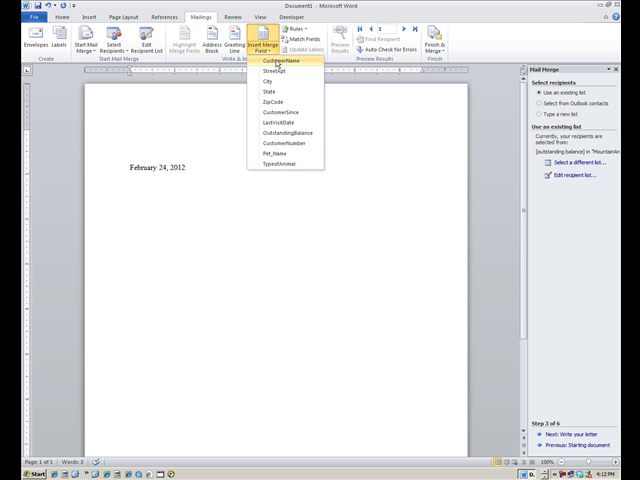
{"action": "left_click", "coordinate": [279, 62]}
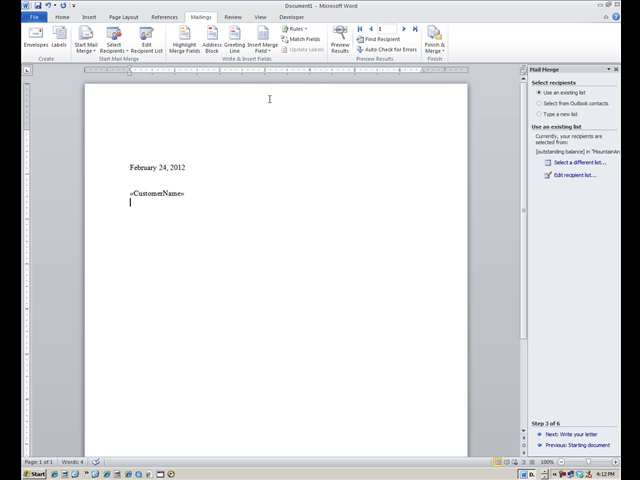
{"action": "left_click", "coordinate": [267, 48]}
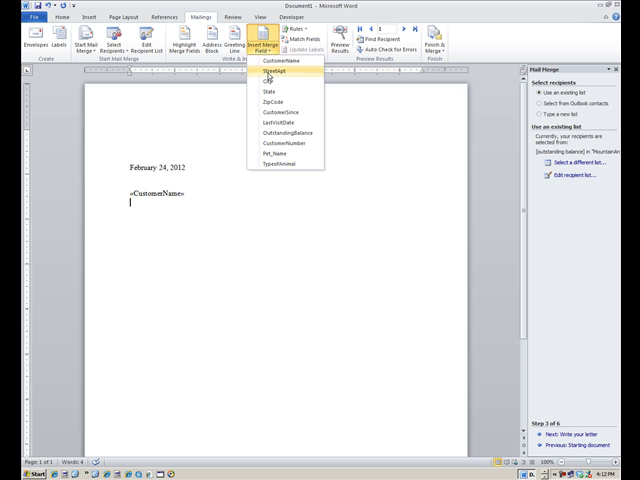
{"action": "left_click", "coordinate": [269, 71]}
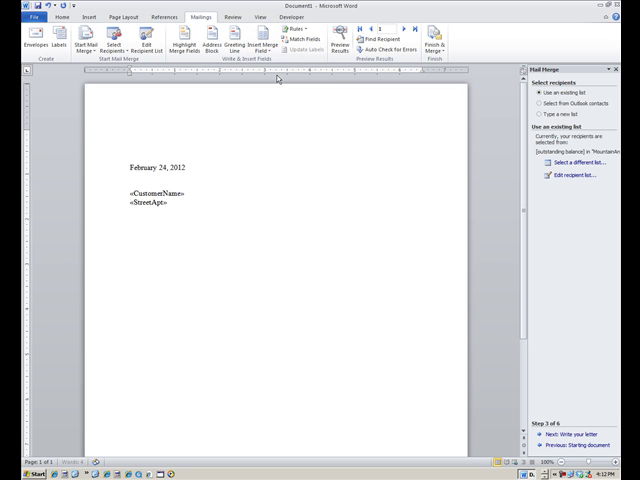
{"action": "mouse_move", "coordinate": [262, 78]}
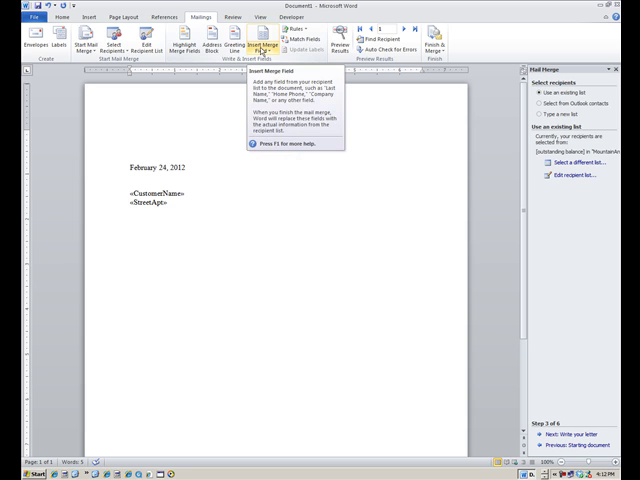
{"action": "left_click", "coordinate": [264, 42]}
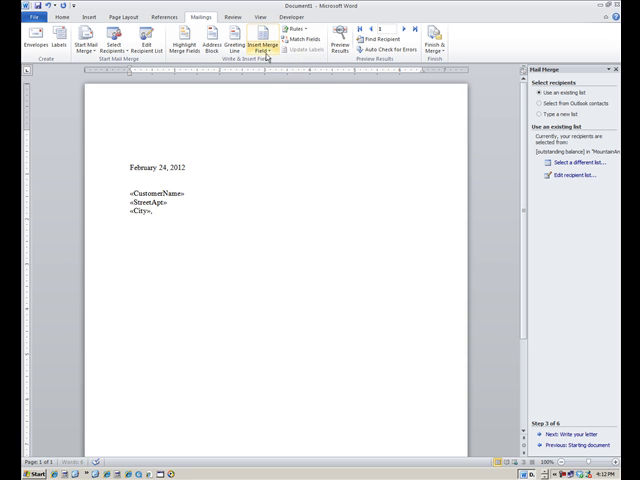
{"action": "left_click", "coordinate": [265, 46]}
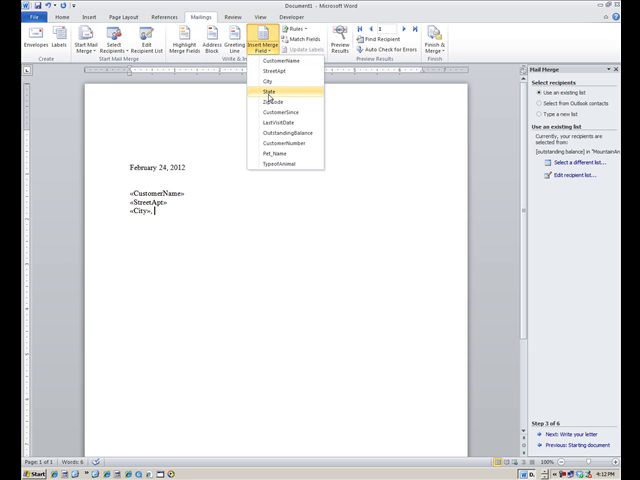
{"action": "left_click", "coordinate": [270, 91]}
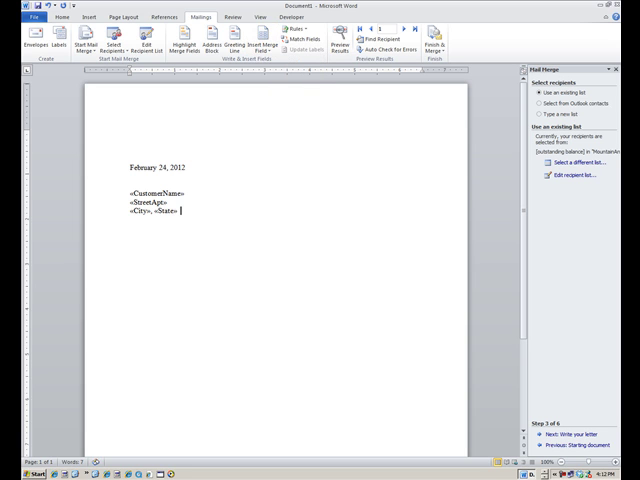
{"action": "left_click", "coordinate": [262, 42]}
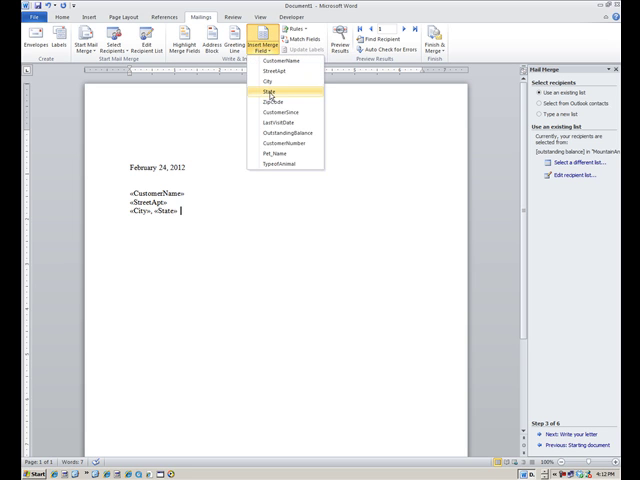
{"action": "left_click", "coordinate": [276, 98]}
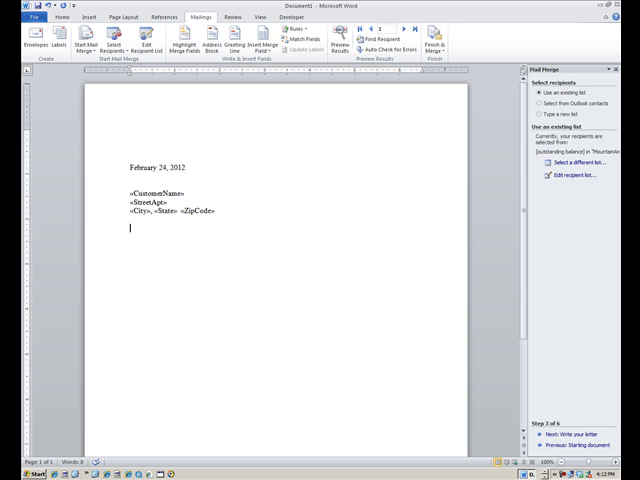
- Add the salutation 'Dear «CustomerName»:' and begin the body with 'Our records'
{"action": "type", "text": "Dear"}
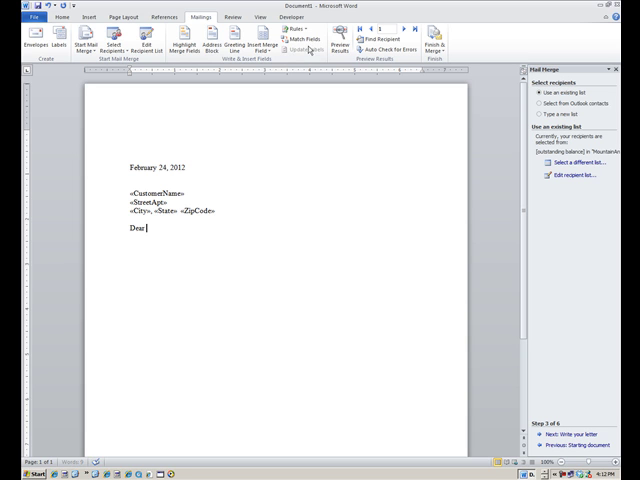
{"action": "left_click", "coordinate": [262, 38]}
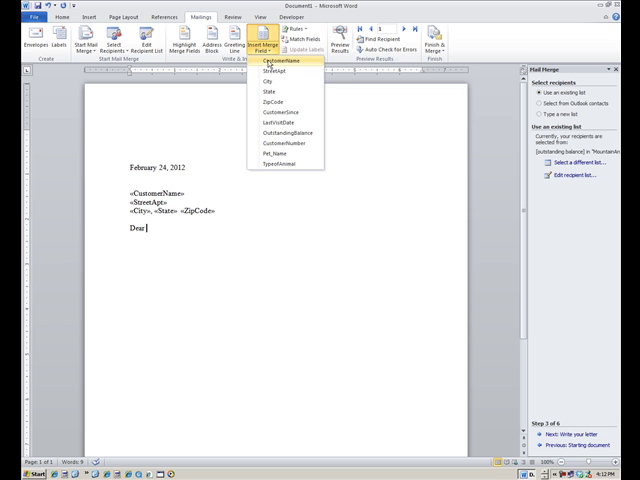
{"action": "left_click", "coordinate": [284, 61]}
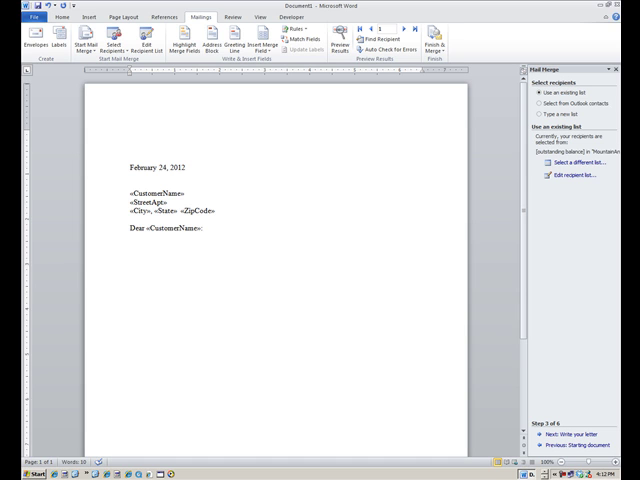
{"action": "type", "text": "Our recor"}
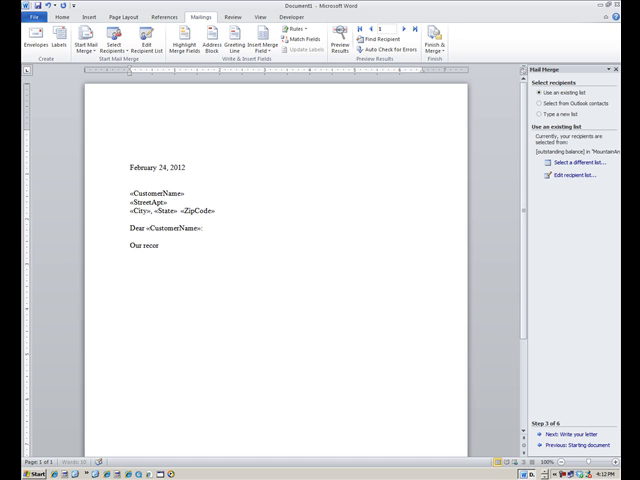
- Write the balance sentence with the OutstandingBalance field after the dollar sign
{"action": "type", "text": "ds indicate you have"}
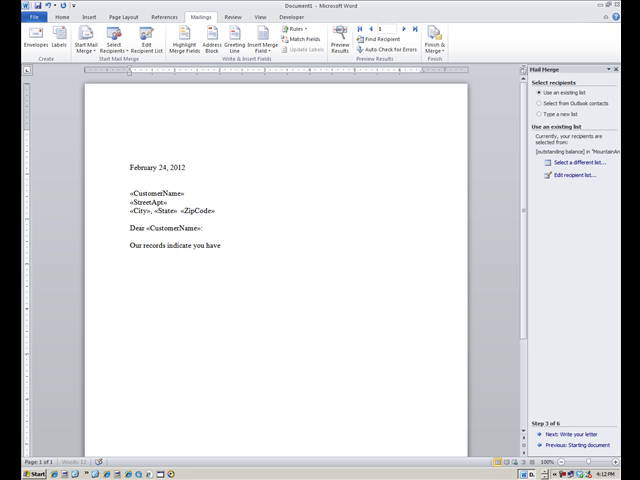
{"action": "type", "text": "a bald"}
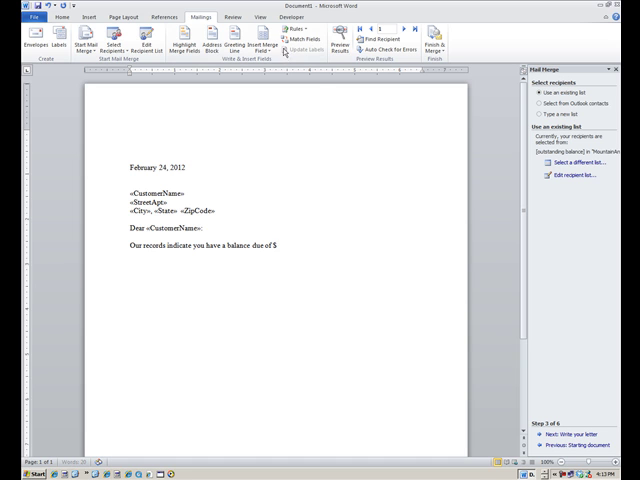
{"action": "left_click", "coordinate": [264, 42]}
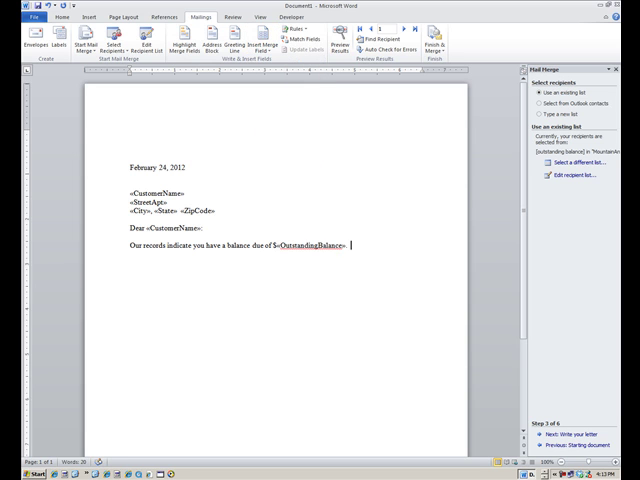
- Ask the customer to call about a payment plan, then start the last-visit sentence
{"action": "type", "text": "Please call"}
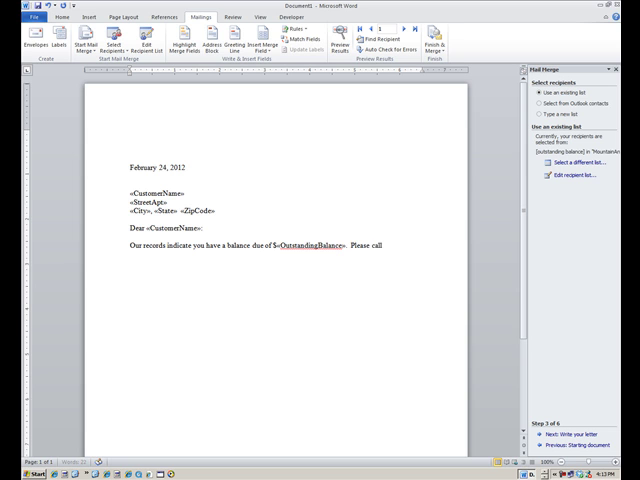
{"action": "type", "text": "us so we can"}
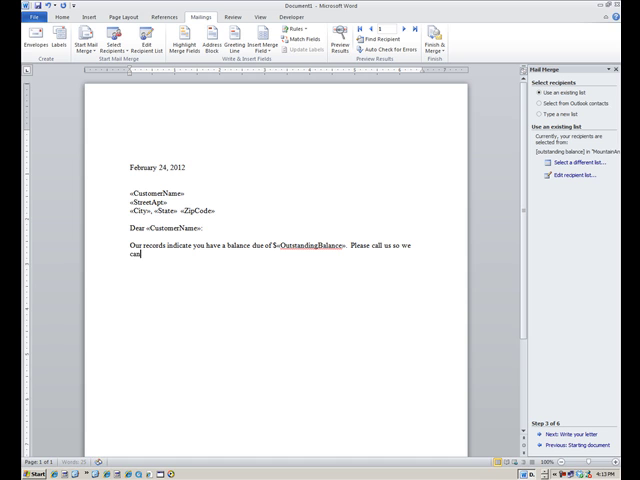
{"action": "type", "text": "arrange a payment plan to"}
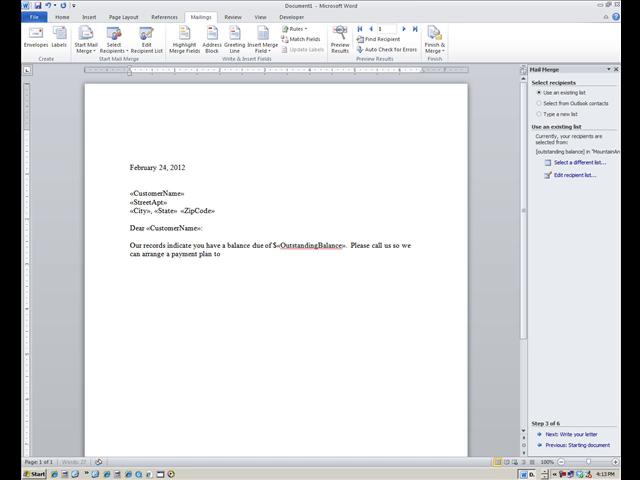
{"action": "type", "text": "take care of this"}
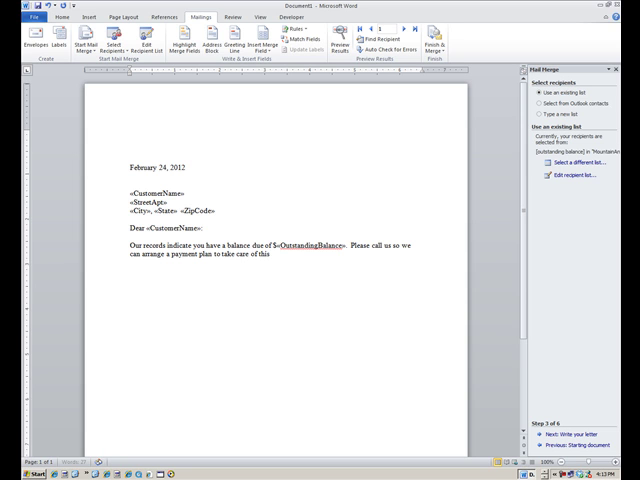
{"action": "type", "text": "outstan"}
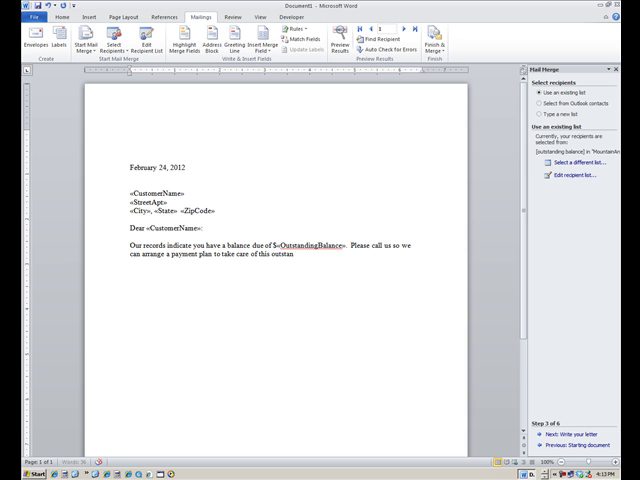
{"action": "type", "text": "ding balance."}
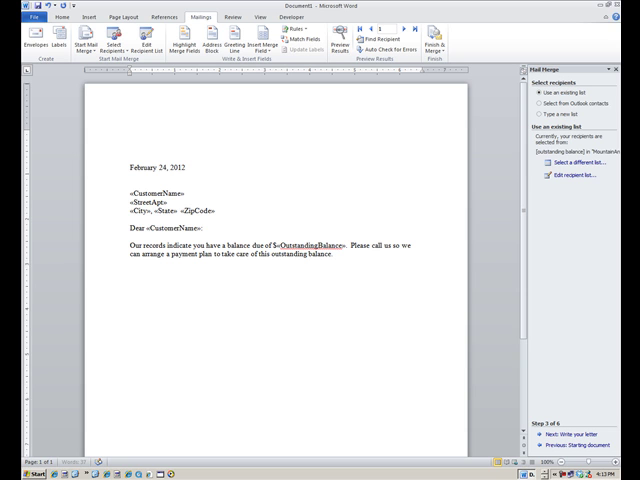
{"action": "type", "text": "The last visit"}
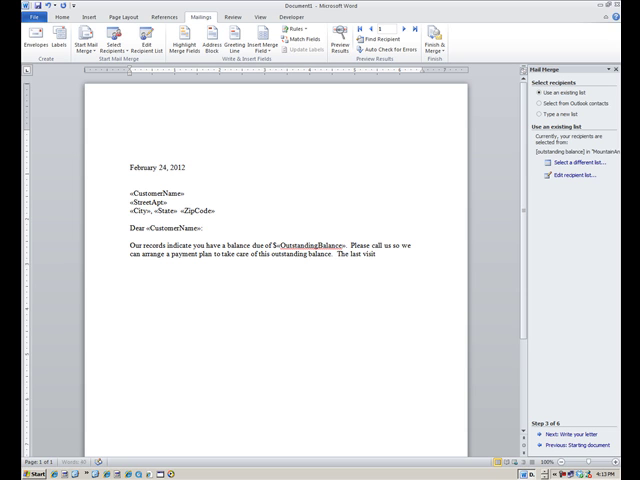
{"action": "type", "text": "for your pet or"}
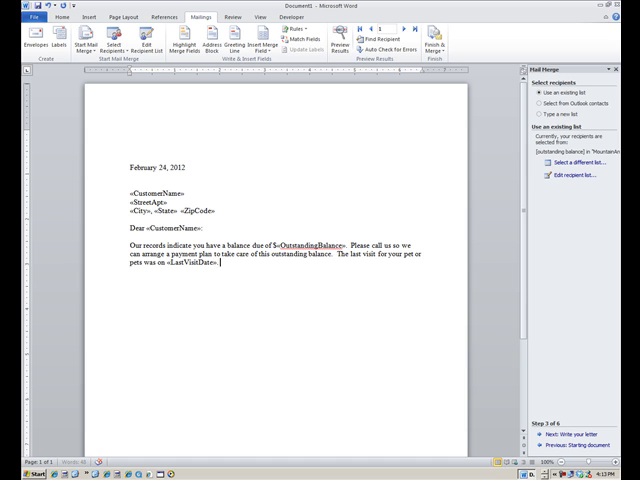
{"action": "type", "text": "You can contact our"}
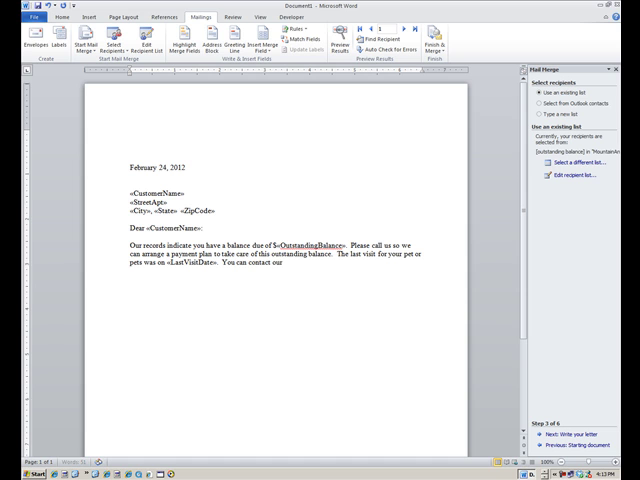
{"action": "type", "text": "office"}
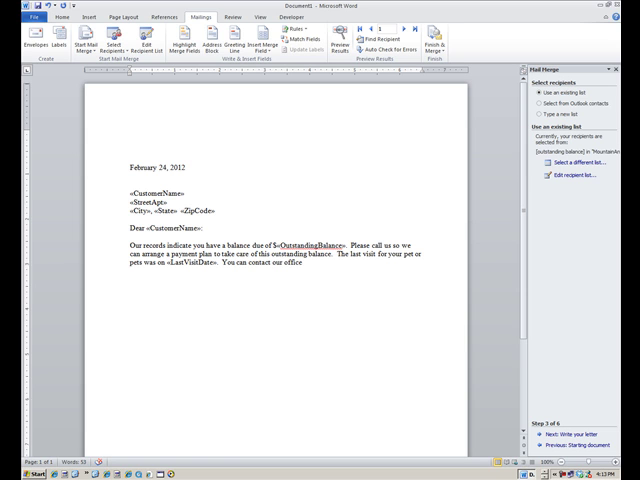
{"action": "type", "text": "at"}
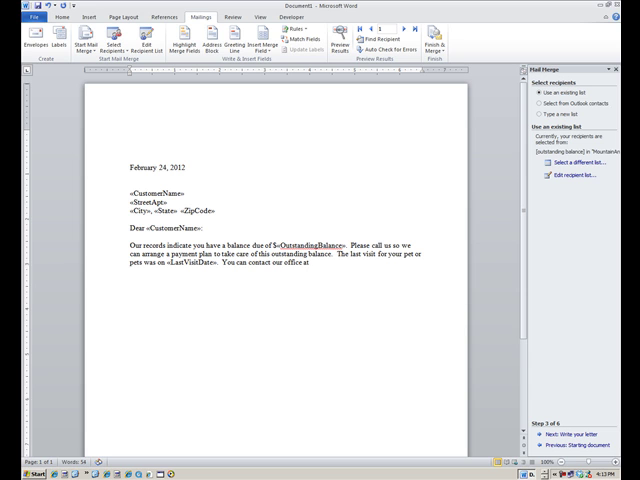
{"action": "type", "text": "863-"}
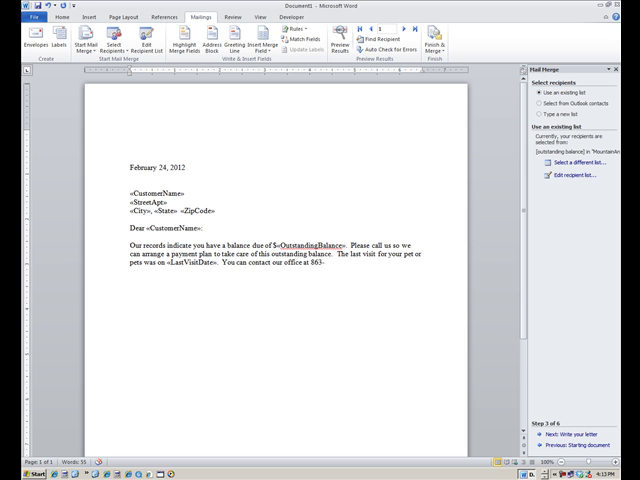
{"action": "type", "text": "638-"}
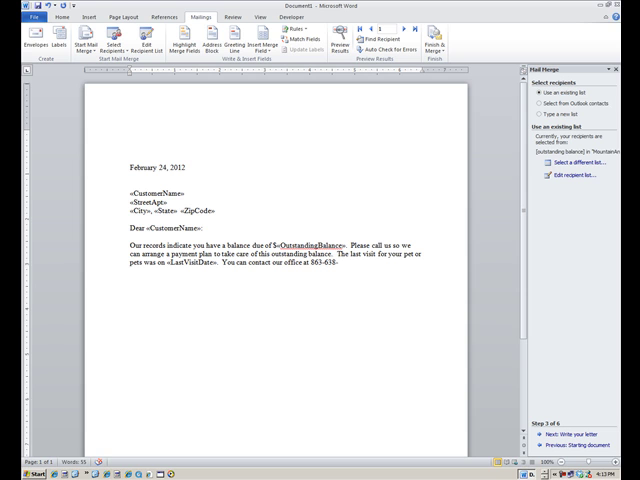
{"action": "type", "text": "4569."}
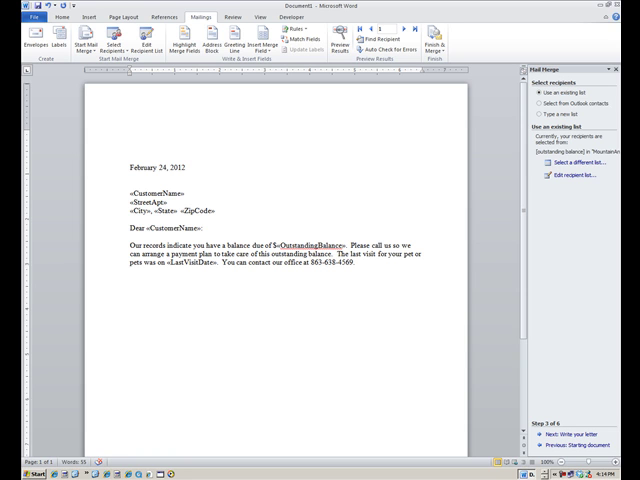
- Begin the sentence 'We value the relationship we have enjoyed with you since…'
{"action": "type", "text": "We value the"}
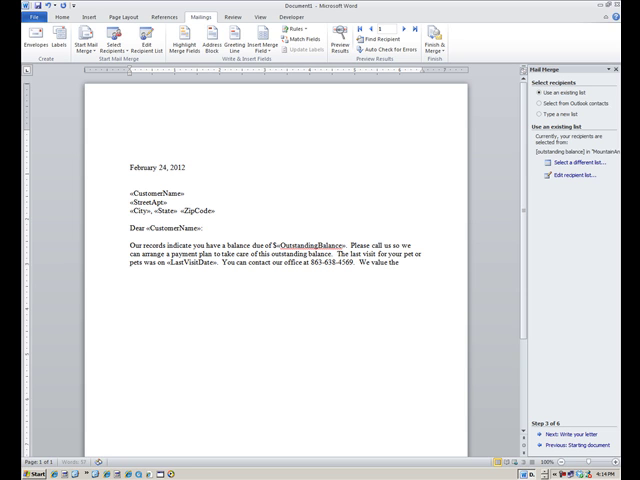
{"action": "type", "text": "relationship  we hav"}
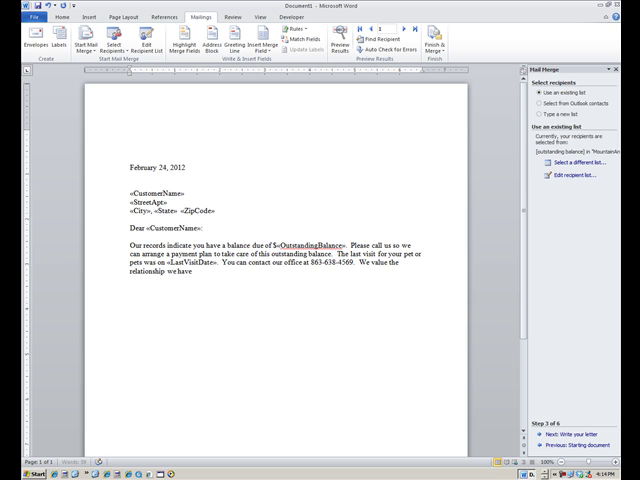
{"action": "type", "text": "enjoyed"}
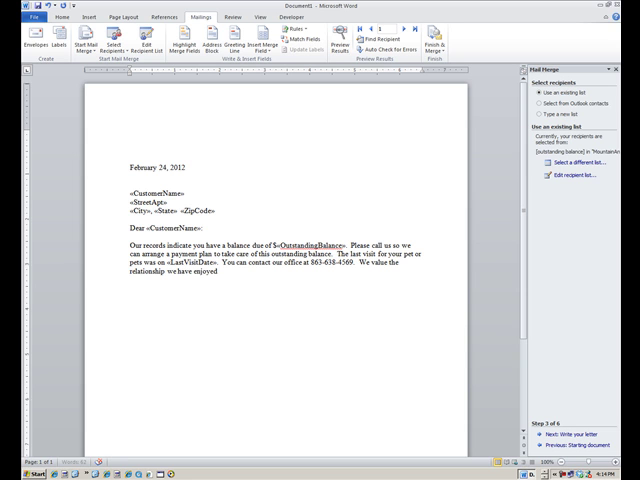
{"action": "type", "text": "with you since"}
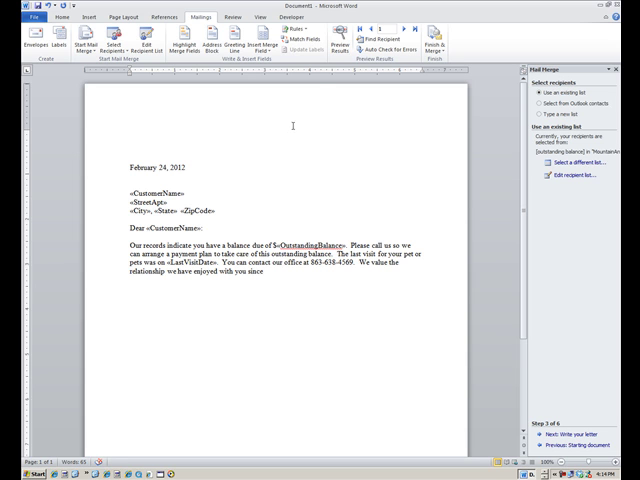
- Insert the CustomerSince field after 'since', then add 'Sincerely,' and the Office Manager signature
{"action": "left_click", "coordinate": [261, 45]}
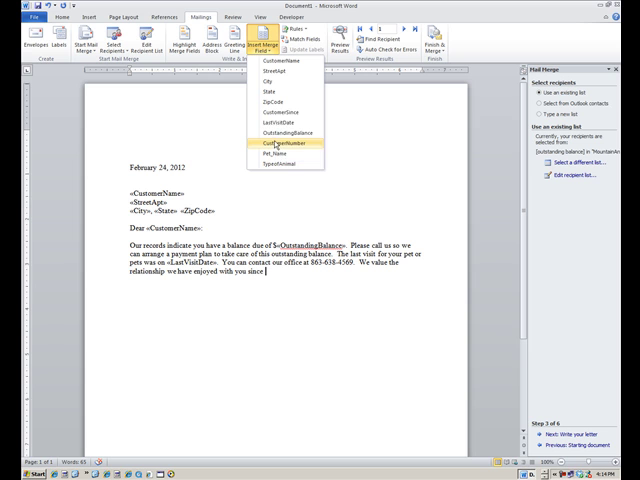
{"action": "left_click", "coordinate": [277, 141]}
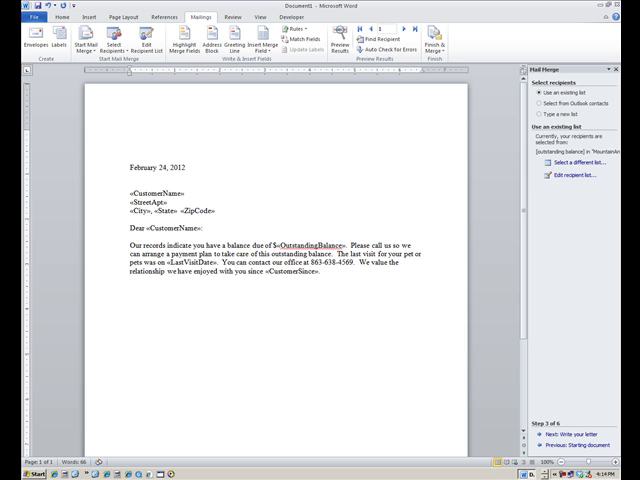
{"action": "type", "text": "Sincerely,"}
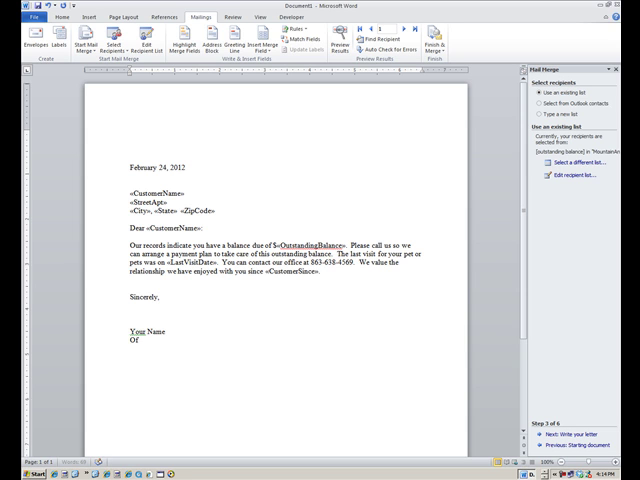
{"action": "type", "text": "Office Manager"}
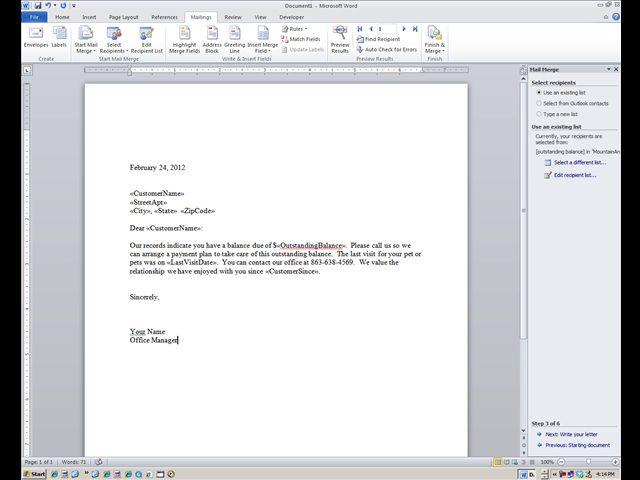
{"action": "mouse_move", "coordinate": [318, 188]}
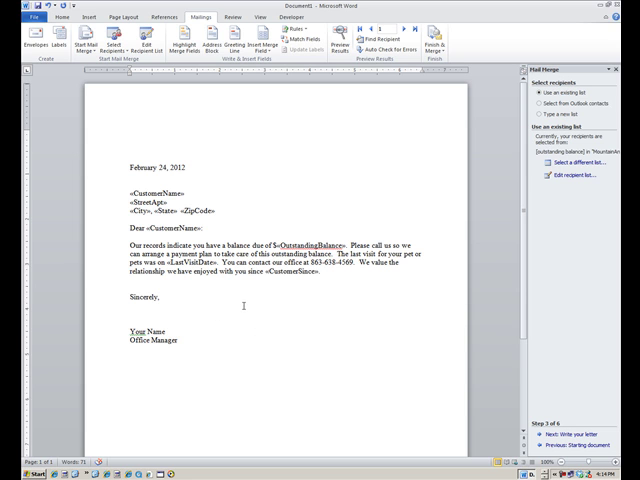
{"action": "mouse_move", "coordinate": [470, 396]}
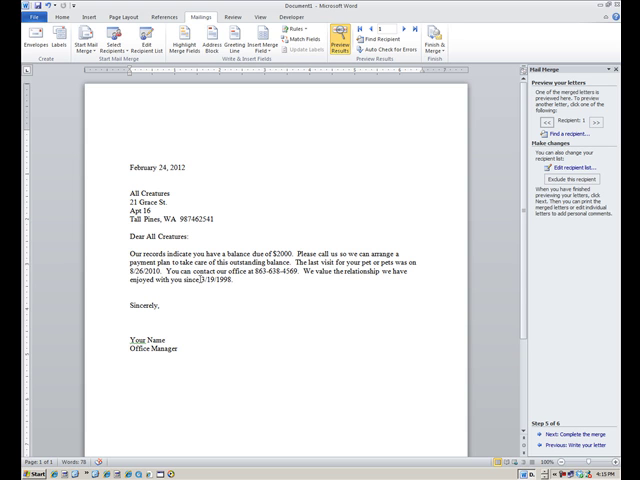
{"action": "mouse_move", "coordinate": [345, 280]}
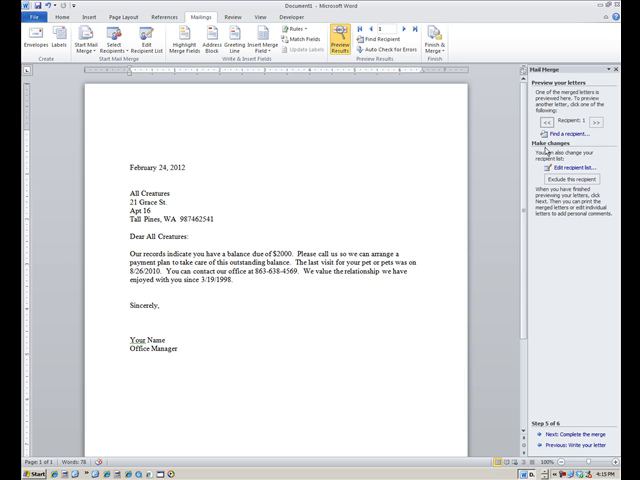
{"action": "left_click", "coordinate": [600, 122]}
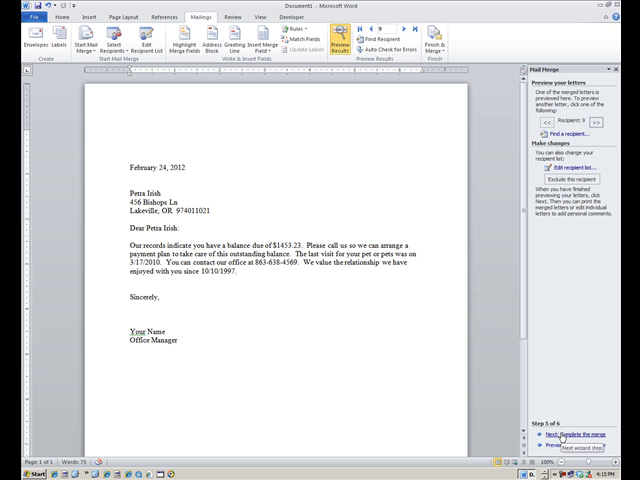
- Merge all records into a new document of individual letters and scroll through it
{"action": "left_click", "coordinate": [176, 340]}
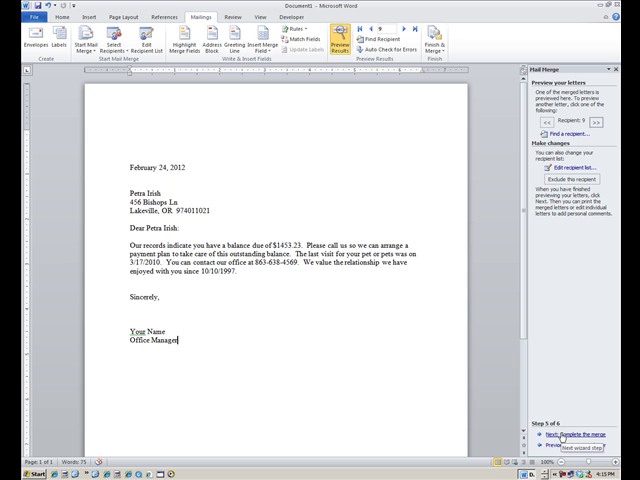
{"action": "left_click", "coordinate": [568, 433]}
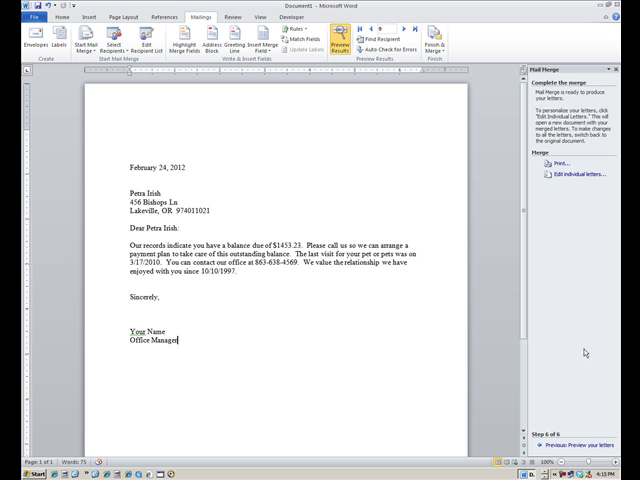
{"action": "mouse_move", "coordinate": [563, 174]}
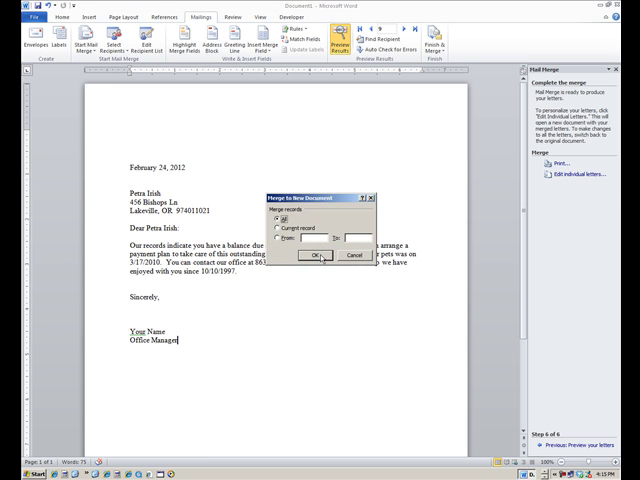
{"action": "left_click", "coordinate": [318, 256]}
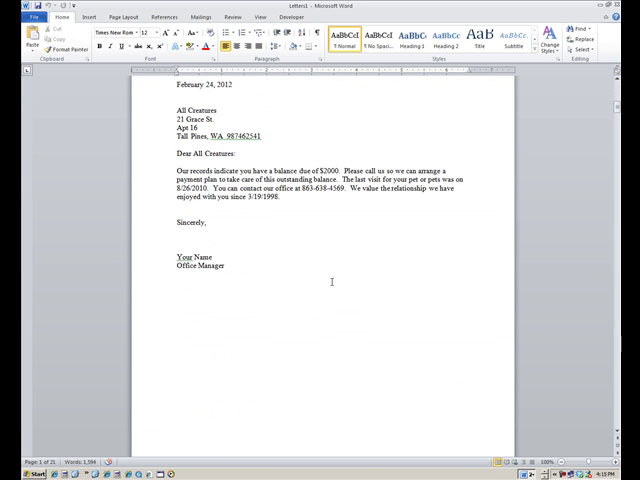
{"action": "scroll", "scroll_direction": "down", "scroll_amount": 3}
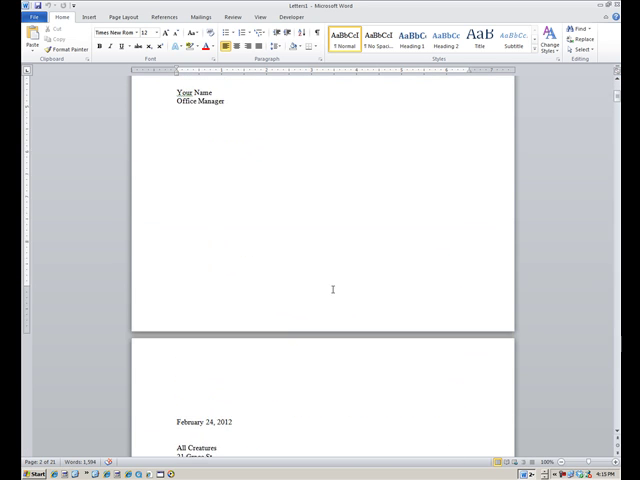